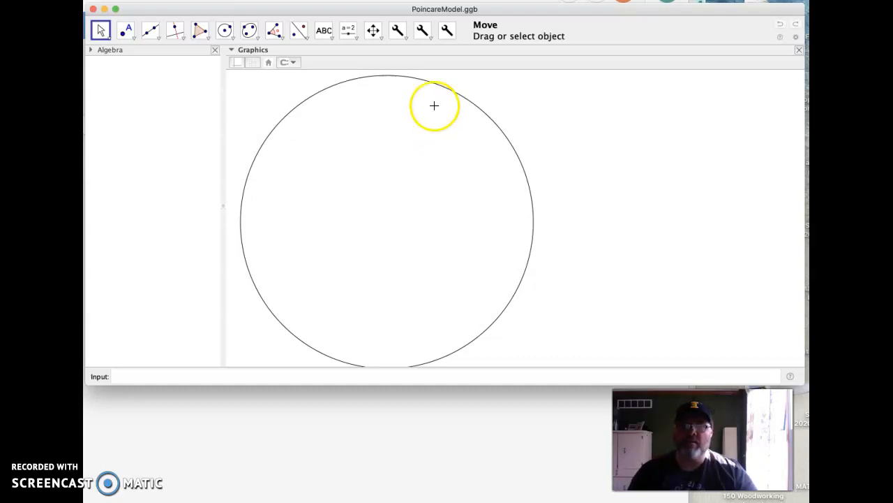
Step: Start a hyperbolic line with the custom tool, placing point A inside the Poincaré disk
left_click(394, 31)
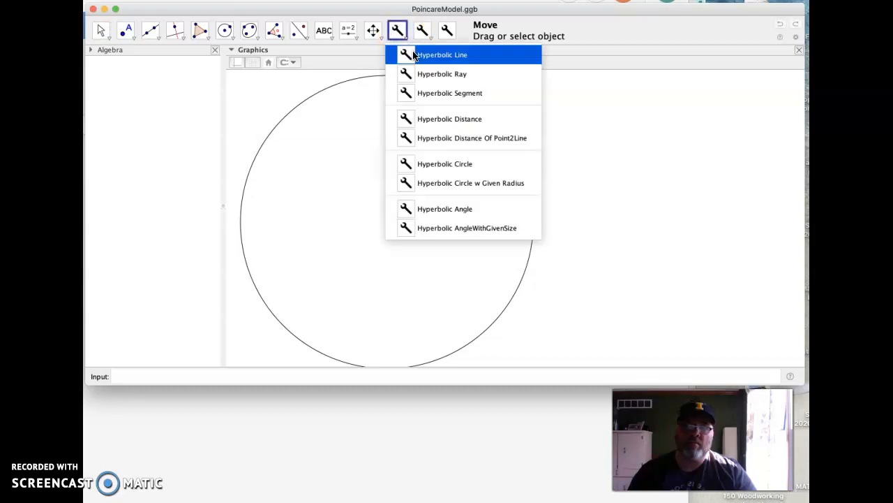
left_click(447, 54)
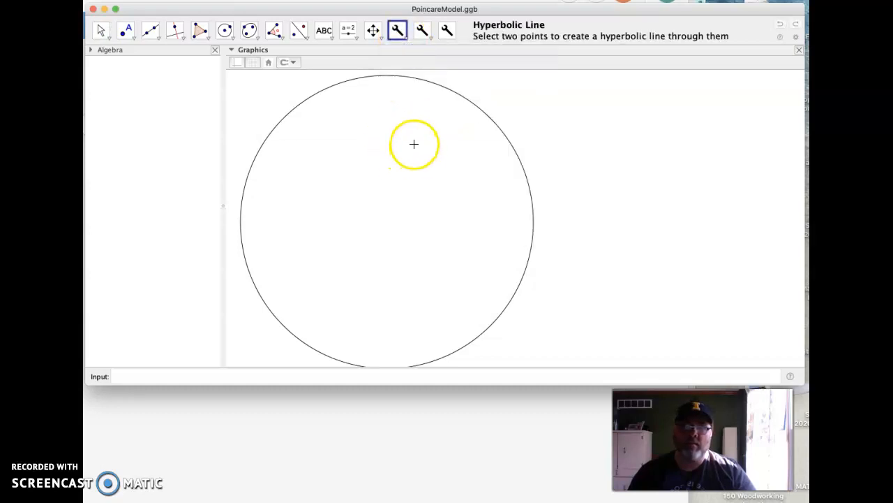
left_click(482, 229)
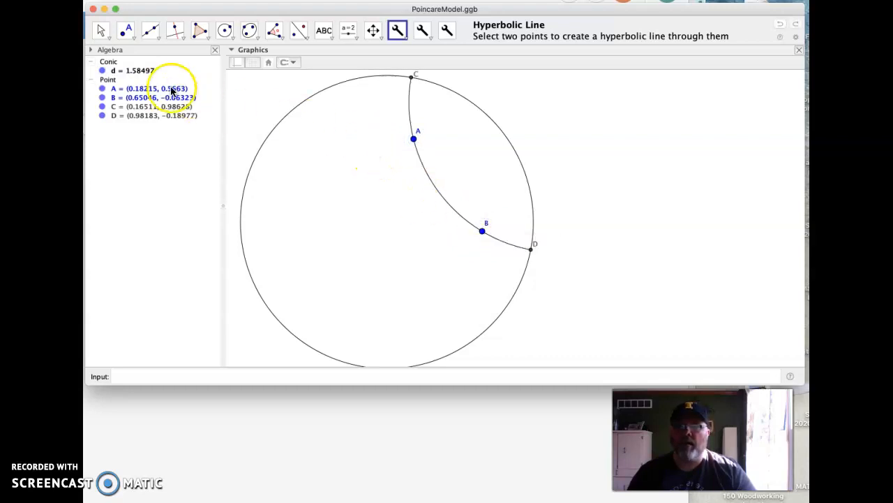
mouse_move(410, 79)
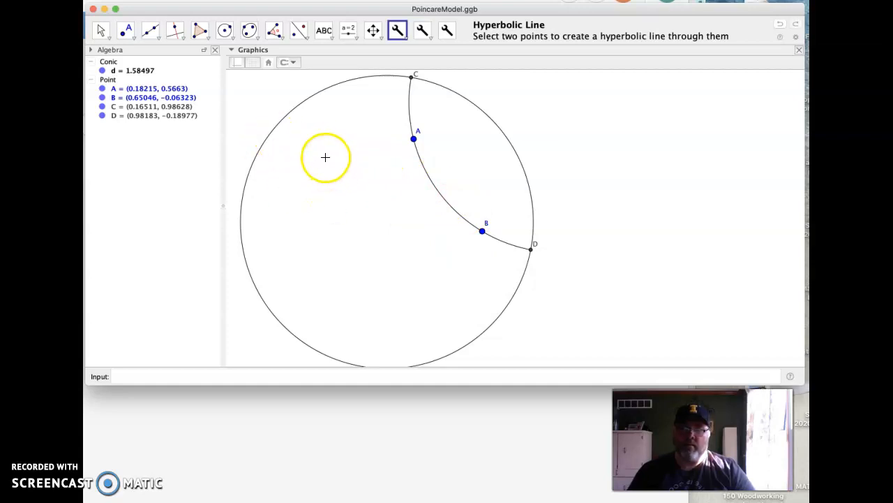
Step: Place point E to begin a second hyperbolic line left of line AB
left_click(329, 170)
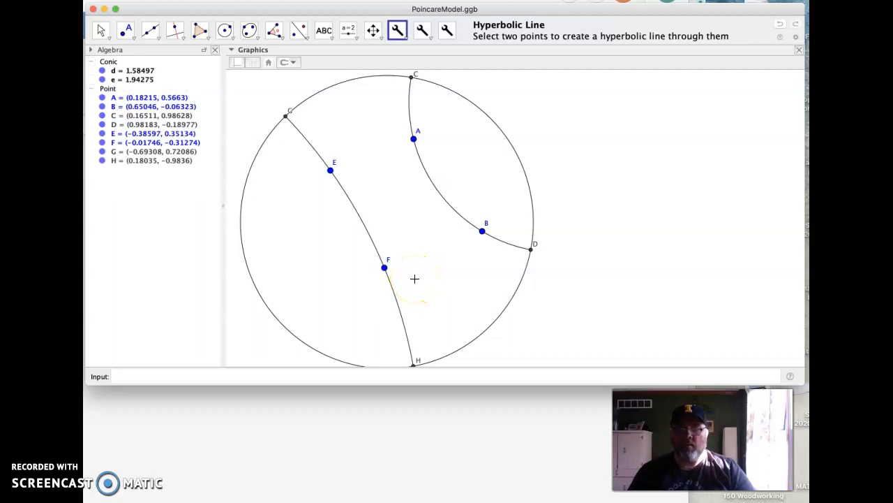
mouse_move(155, 55)
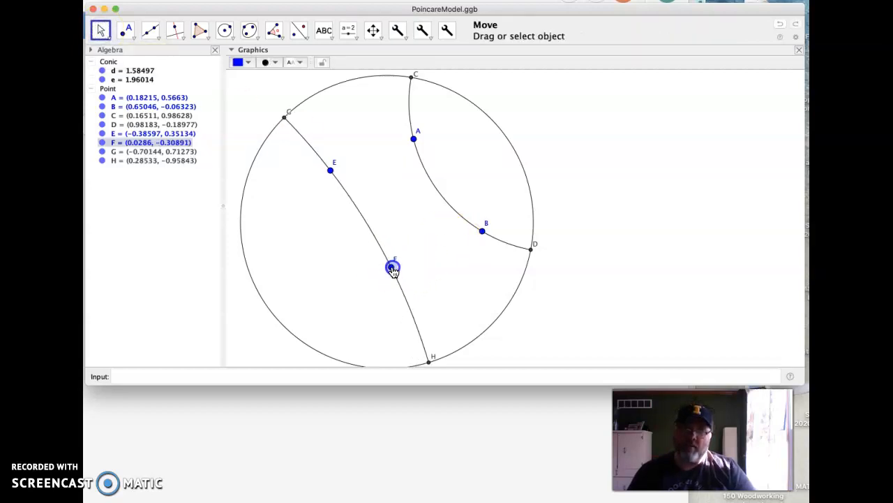
Step: Drag F so line EF swings toward B and just reaches the boundary at D
left_click_drag(393, 268, 427, 231)
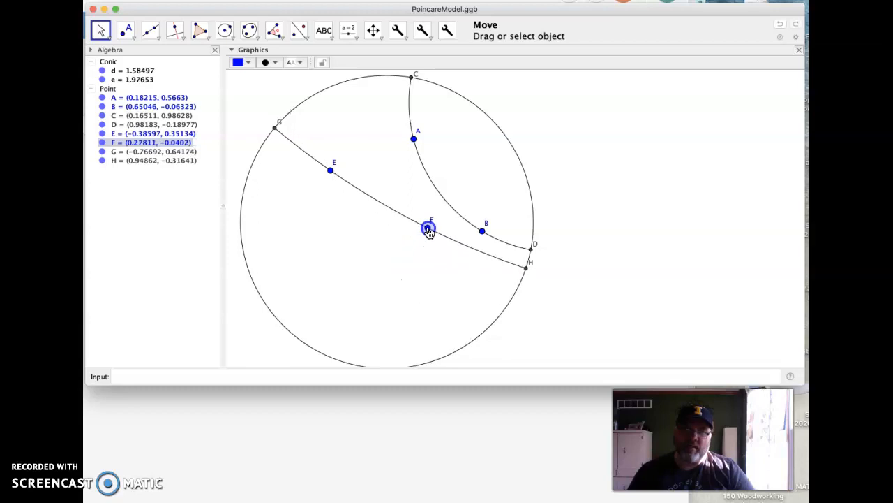
left_click_drag(427, 231, 427, 222)
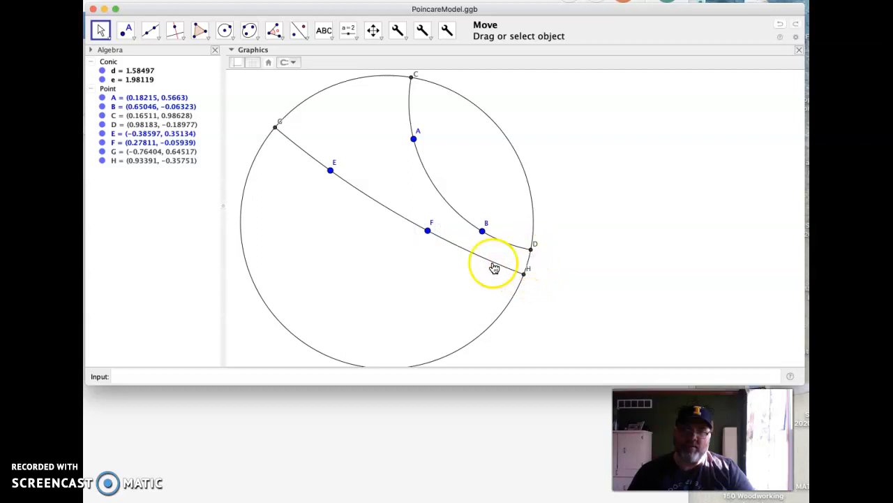
left_click_drag(427, 231, 435, 223)
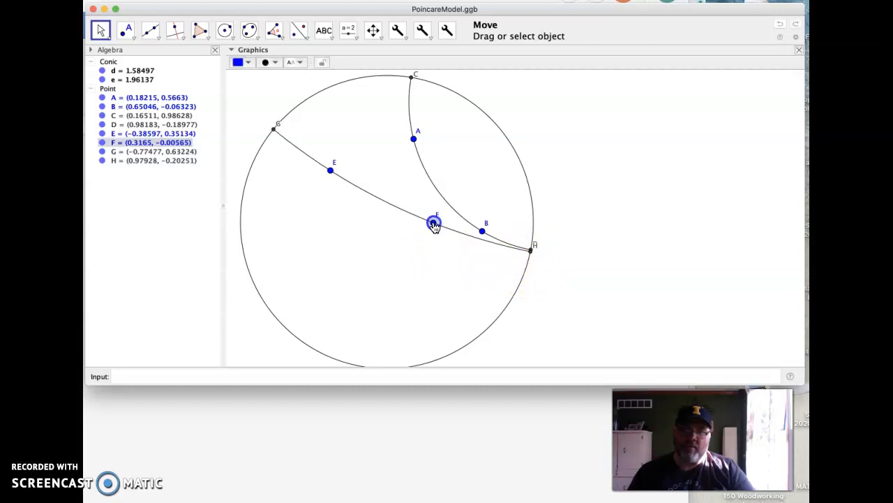
left_click_drag(433, 224, 435, 225)
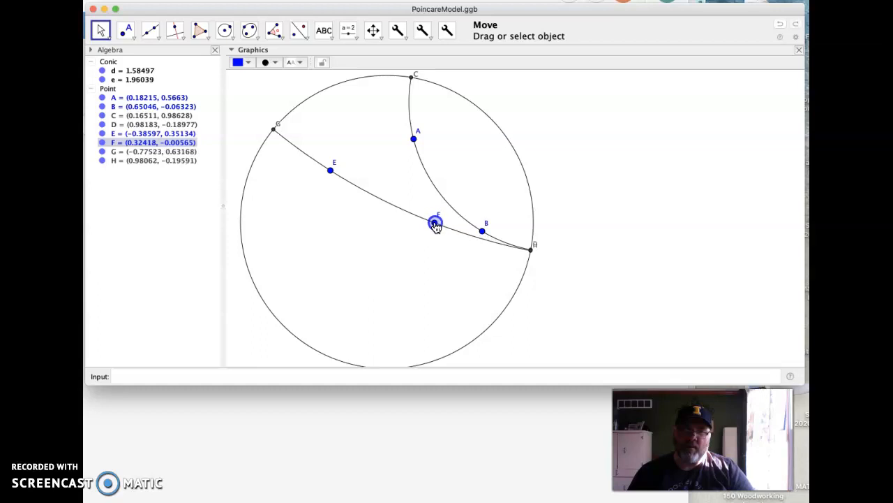
left_click_drag(436, 223, 435, 231)
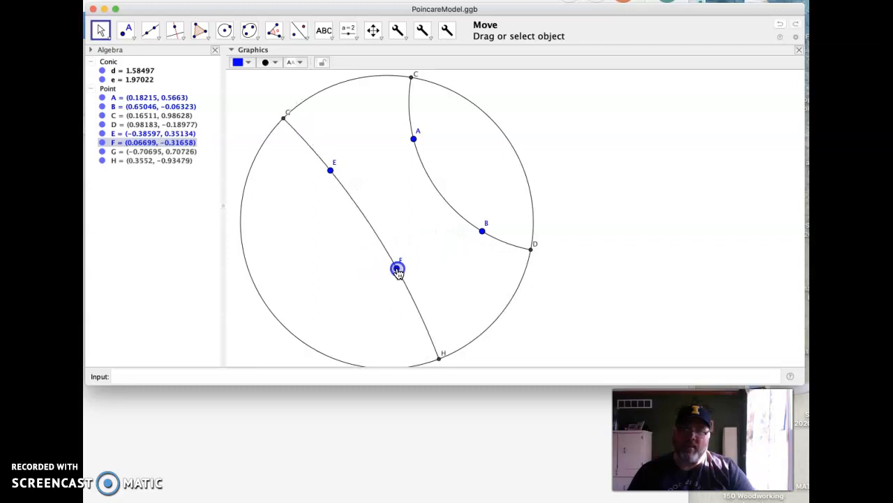
Step: Drag F left, lower right, up near D, then until EF runs nearly straight
left_click_drag(399, 269, 362, 282)
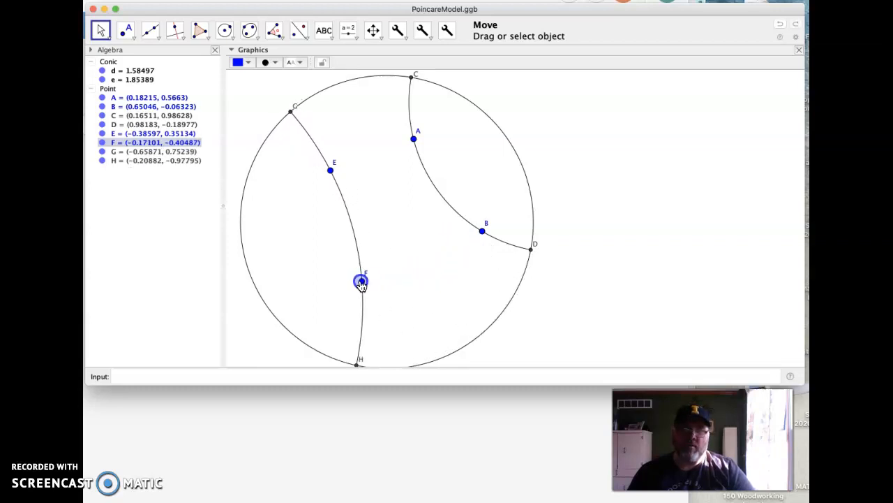
left_click_drag(362, 282, 402, 293)
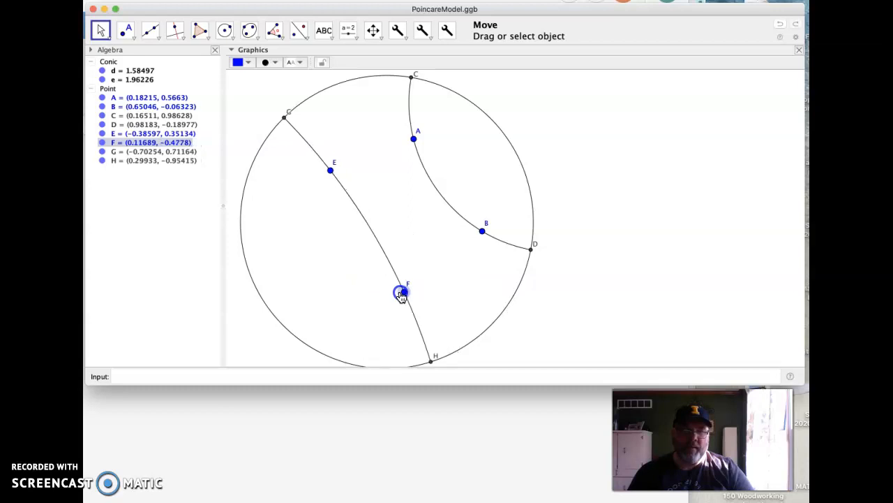
left_click_drag(402, 292, 453, 246)
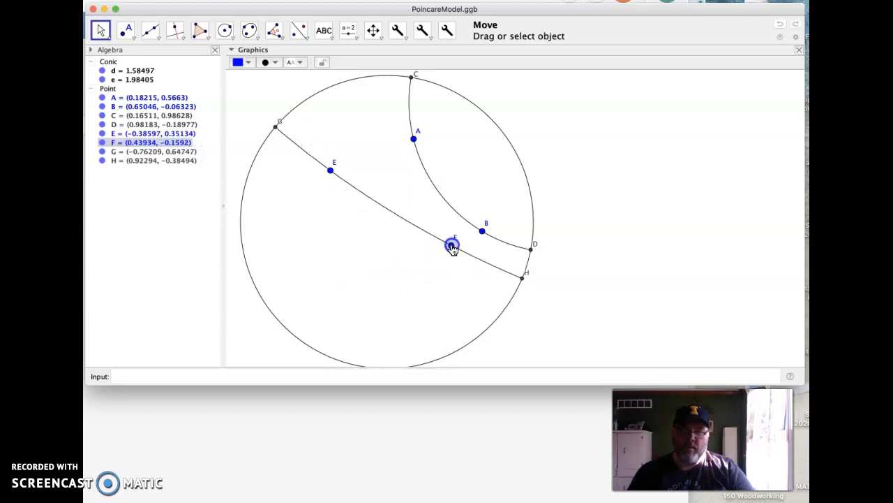
left_click_drag(452, 246, 464, 259)
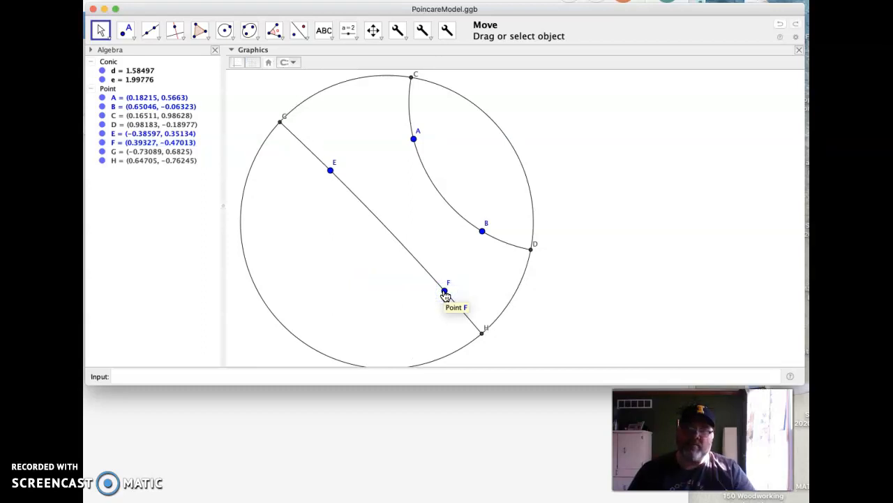
Step: Nudge F along the straight EF, swing it below D, then settle so EF misses AB
left_click_drag(445, 292, 436, 298)
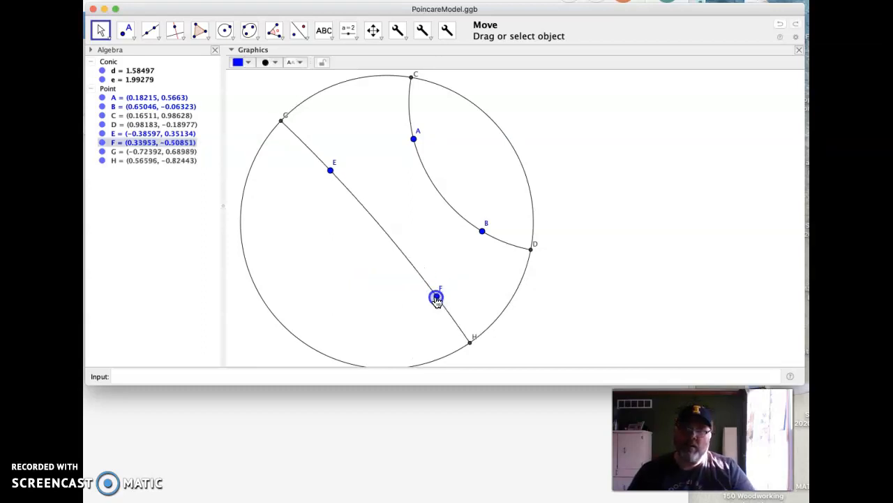
left_click_drag(435, 299, 444, 293)
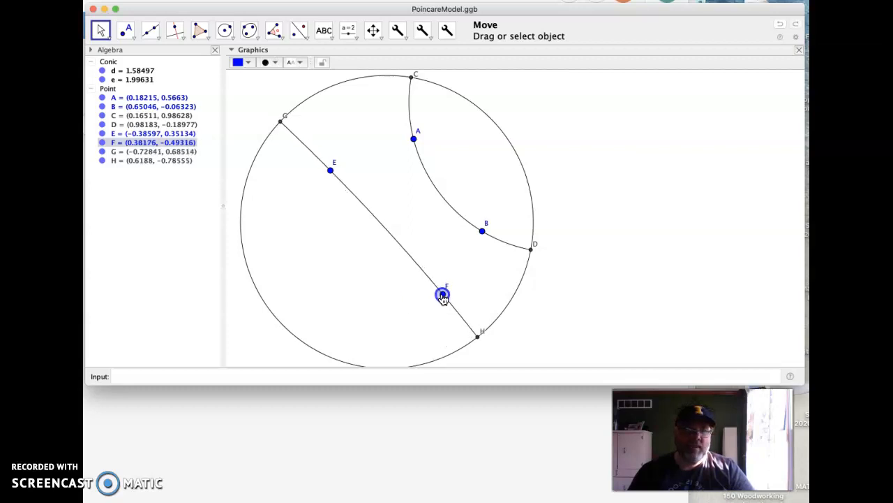
left_click_drag(444, 293, 489, 264)
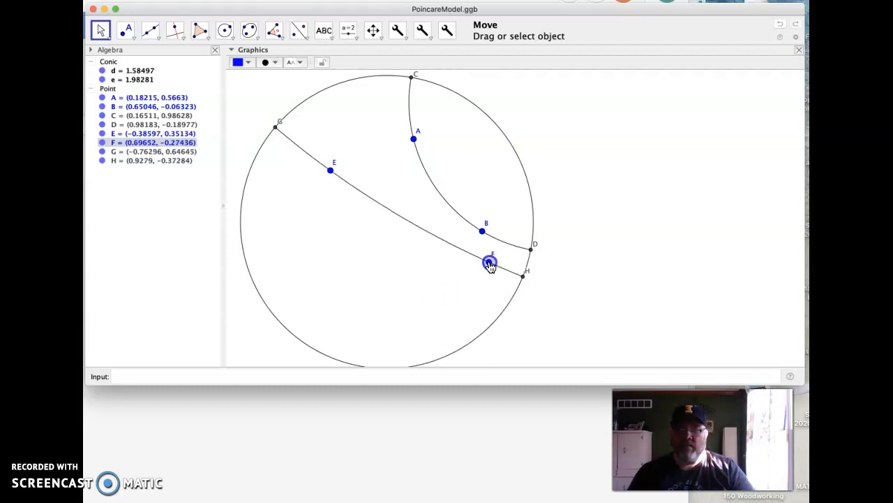
left_click_drag(490, 262, 463, 279)
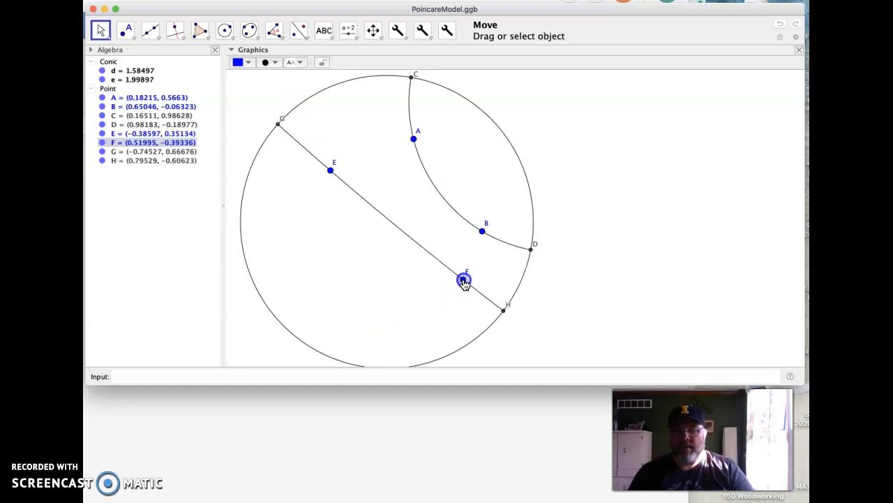
left_click_drag(463, 281, 455, 310)
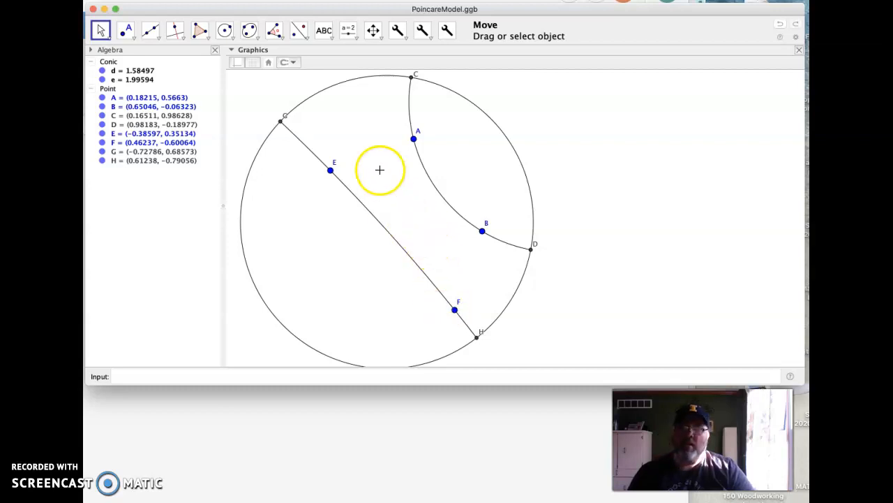
Step: Draw hyperbolic lines from E to ideal points C and D, then return to Move
left_click(330, 171)
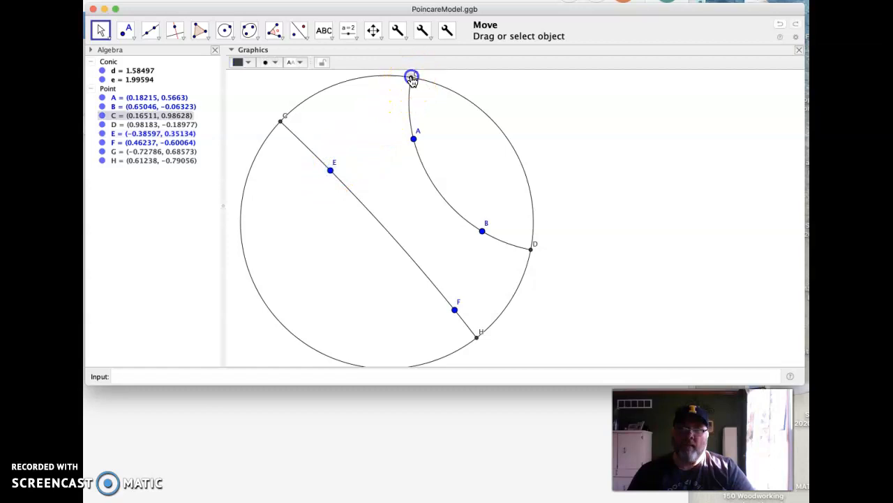
left_click(394, 31)
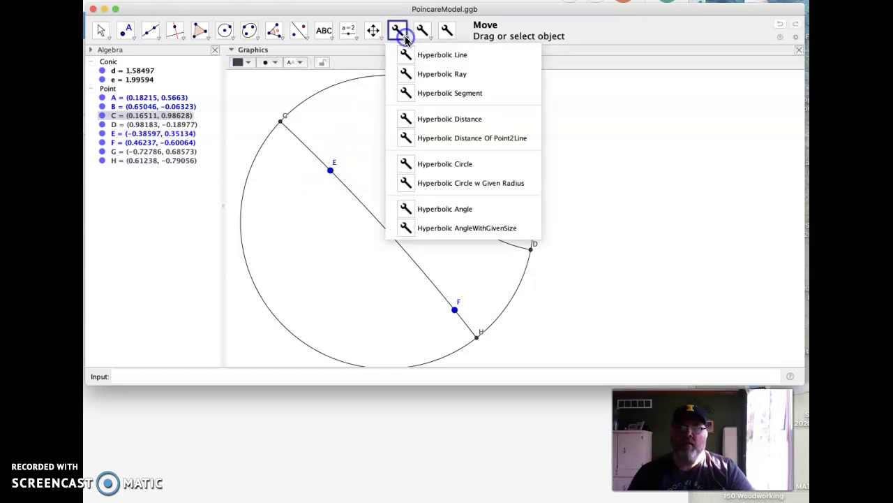
left_click(443, 54)
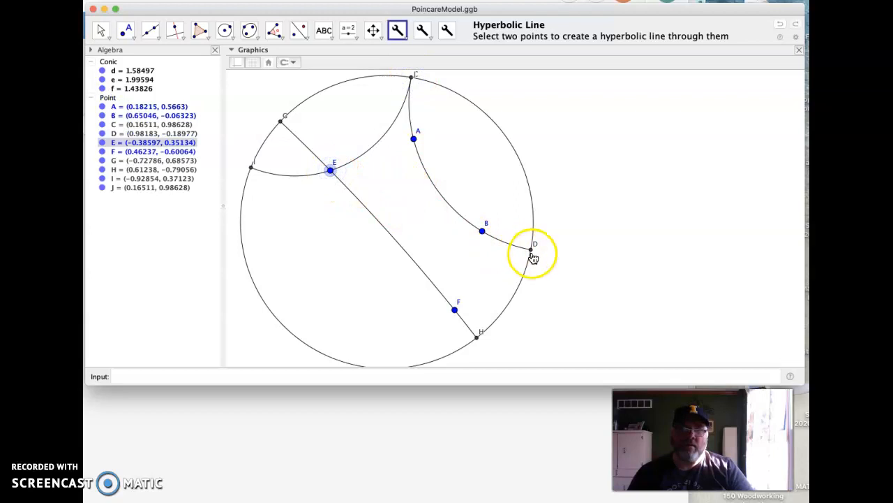
left_click(531, 248)
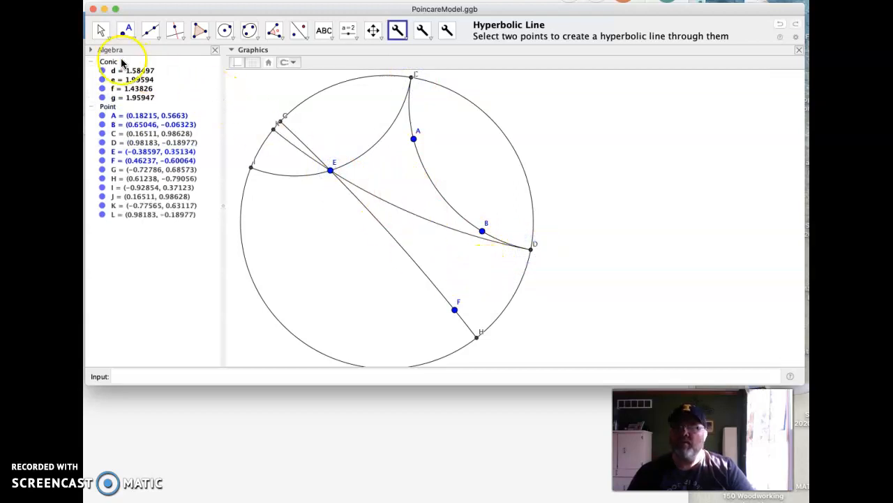
left_click(103, 28)
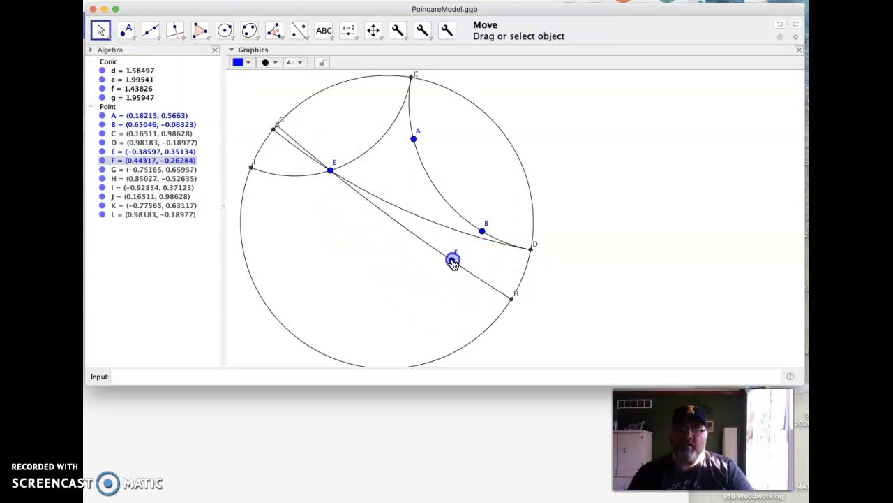
Step: Drag F so EF sits between the limiting lines, below AB, then up near B
left_click_drag(454, 263, 438, 273)
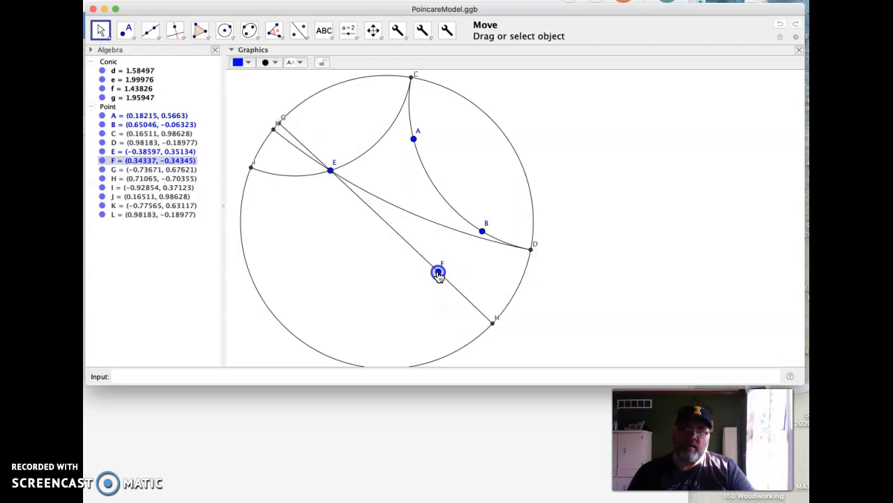
left_click_drag(438, 272, 457, 243)
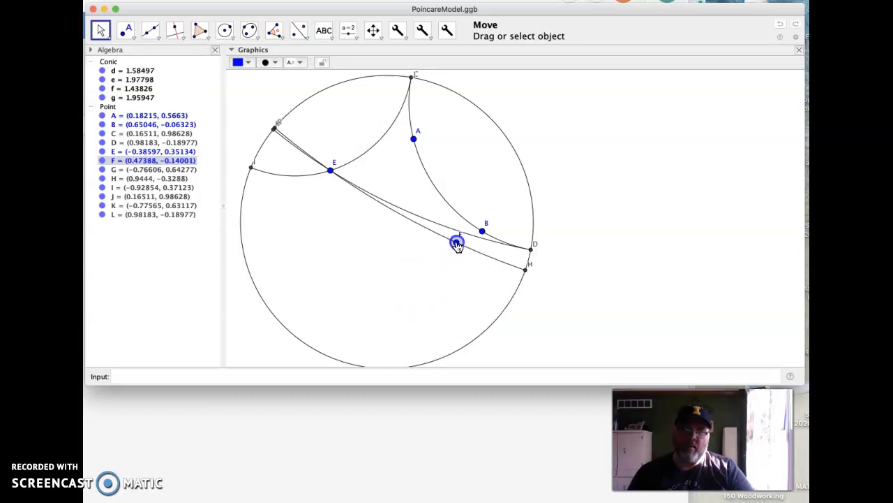
left_click_drag(458, 243, 449, 252)
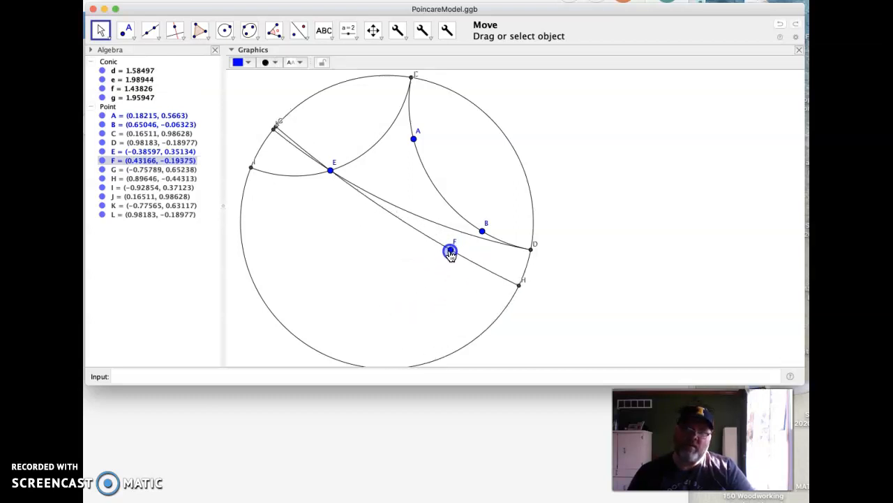
left_click_drag(450, 251, 458, 231)
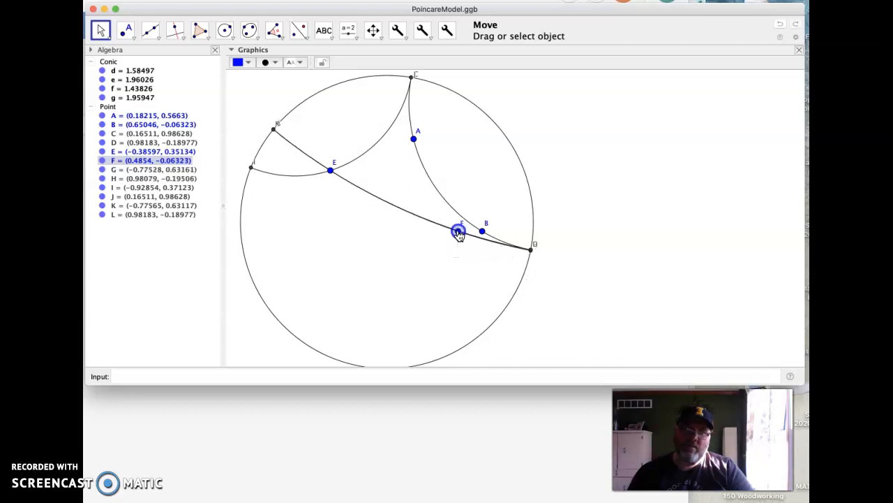
left_click_drag(455, 232, 464, 237)
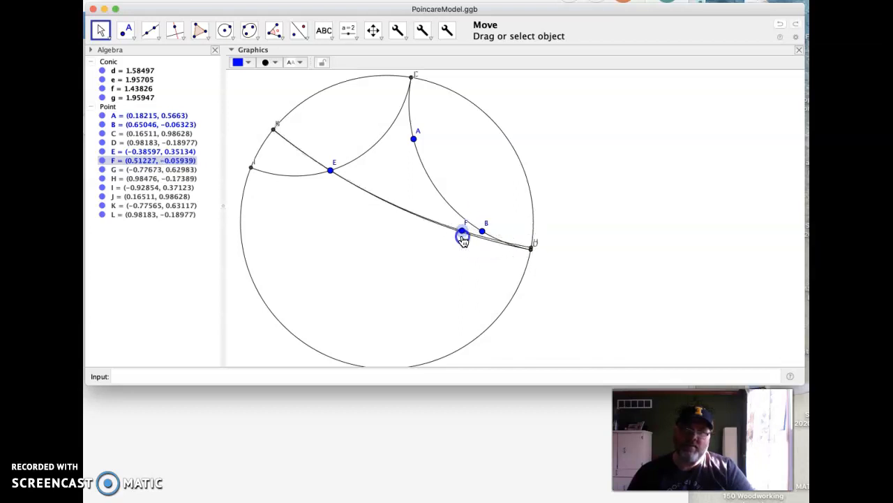
left_click_drag(462, 235, 466, 222)
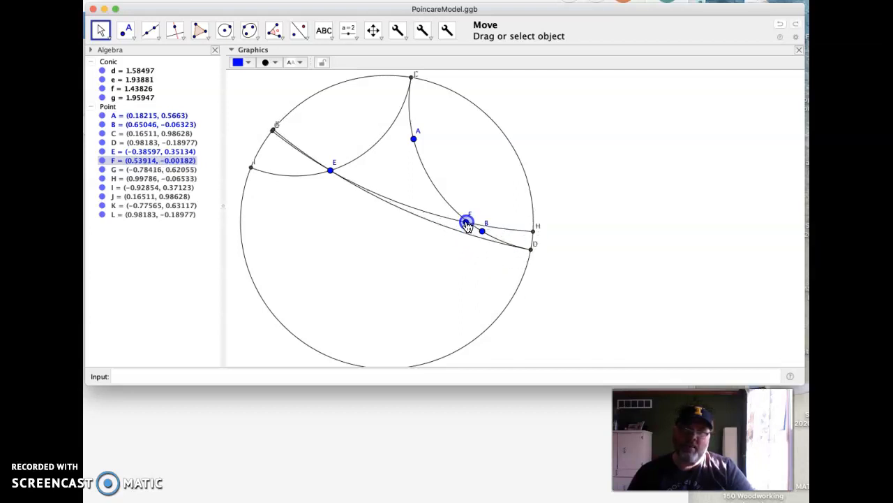
Step: Move F through the centre and upper left, leaving it in the lower middle of the disk
left_click_drag(467, 222, 372, 264)
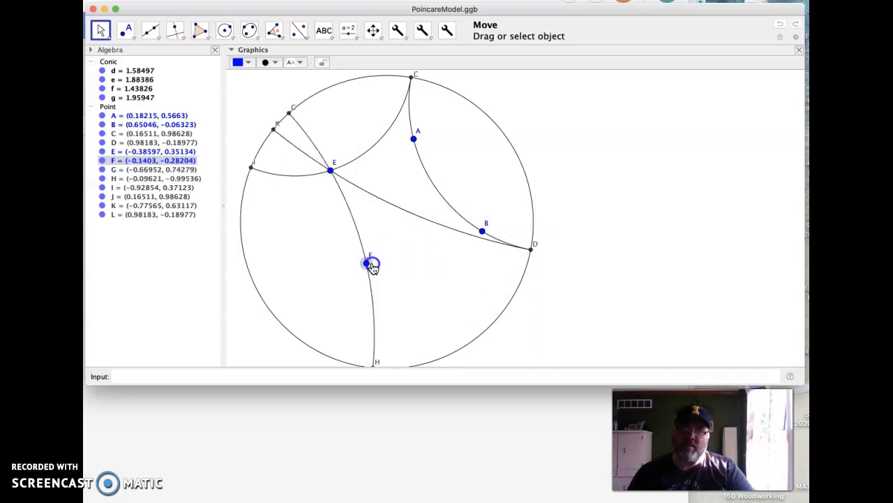
left_click_drag(372, 262, 291, 204)
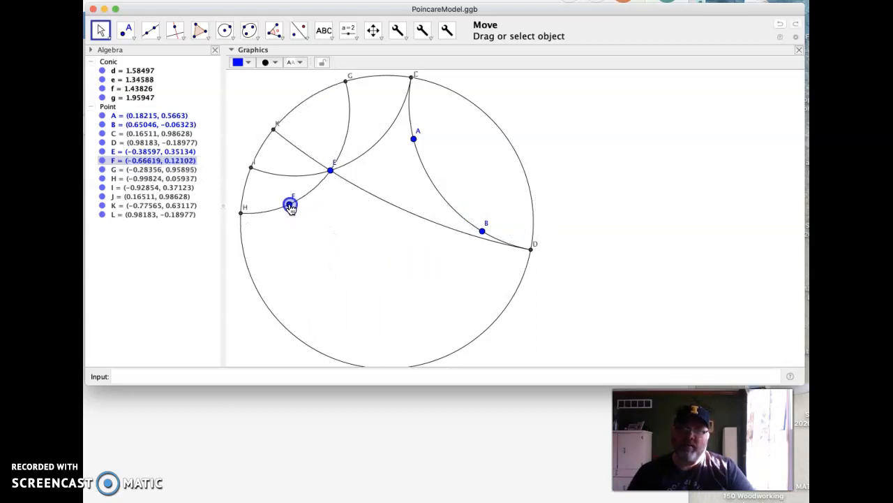
left_click_drag(290, 204, 279, 173)
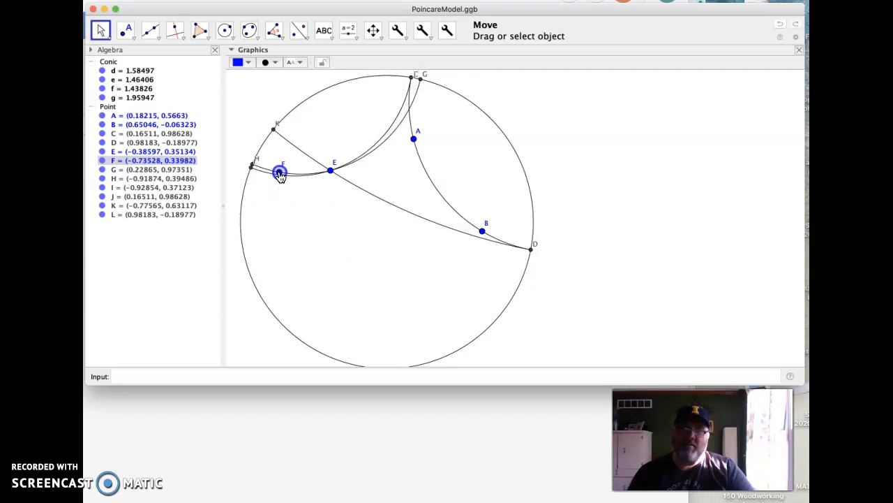
left_click_drag(280, 173, 352, 252)
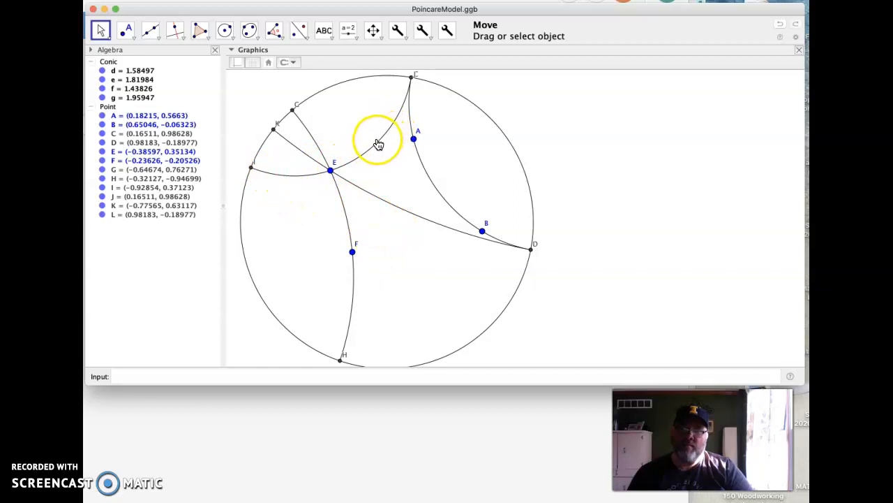
Step: In Object Properties, colour arc f through E and C red and increase its thickness
double_click(377, 143)
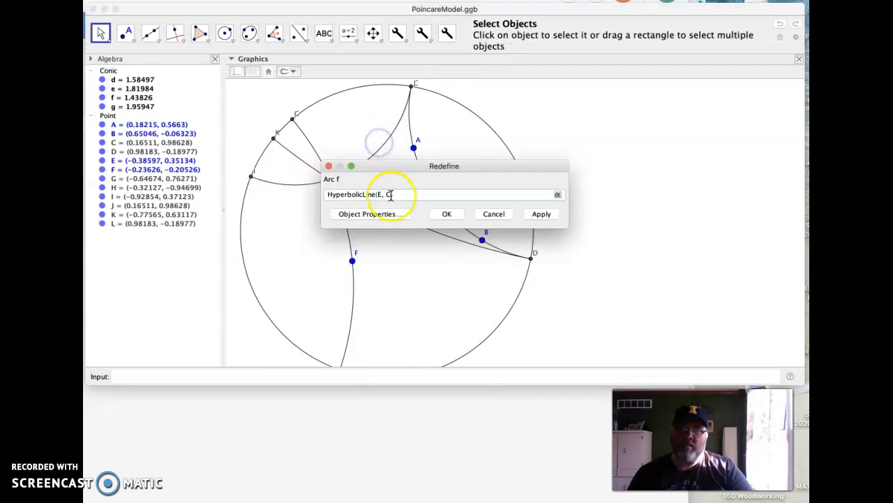
left_click(369, 214)
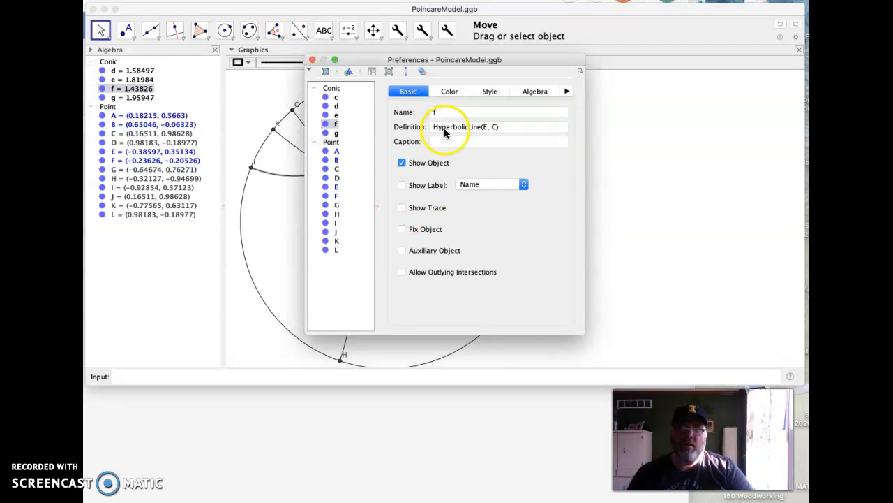
left_click(450, 90)
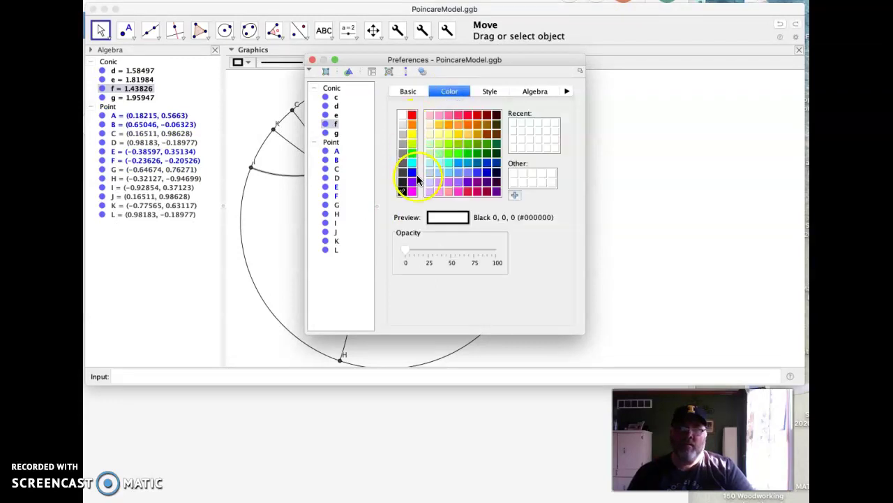
left_click(408, 114)
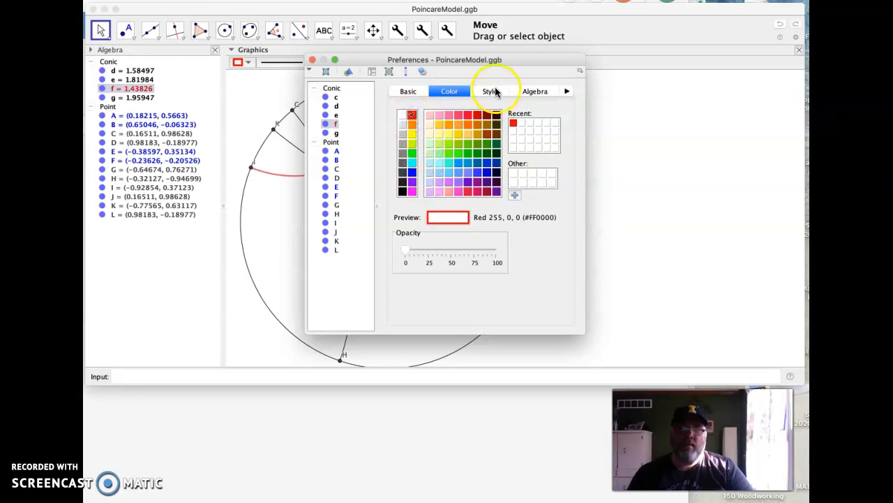
left_click(489, 91)
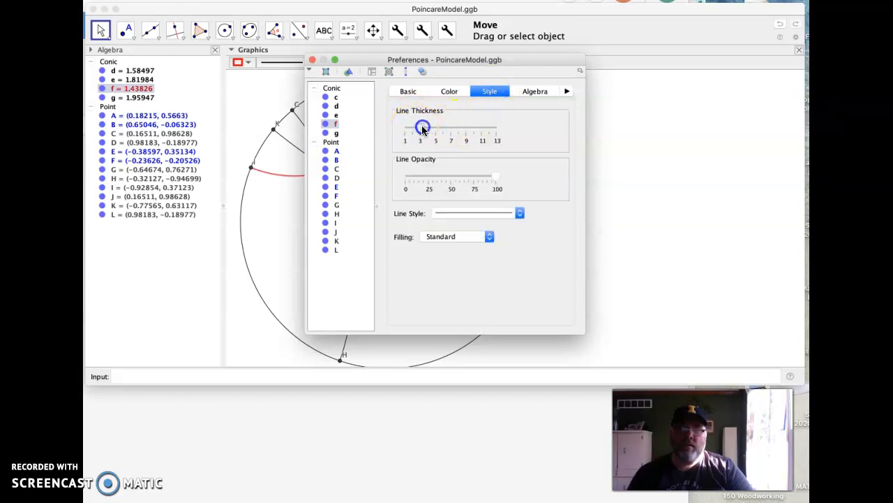
left_click_drag(419, 128, 461, 128)
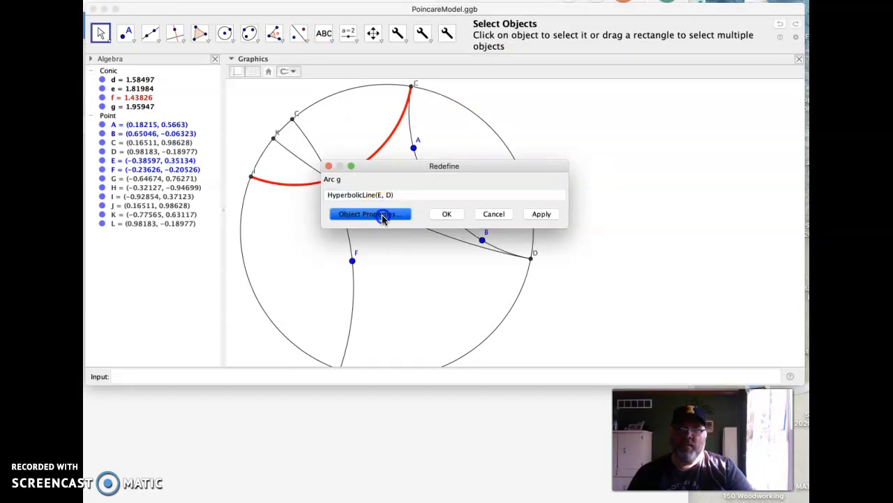
Step: Show the colour choices in Object Properties for arc g through E and D
left_click(372, 213)
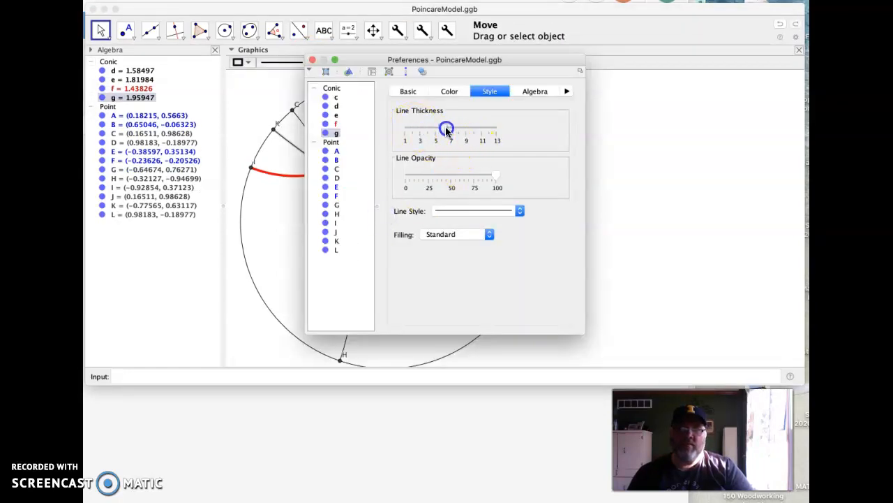
left_click(450, 91)
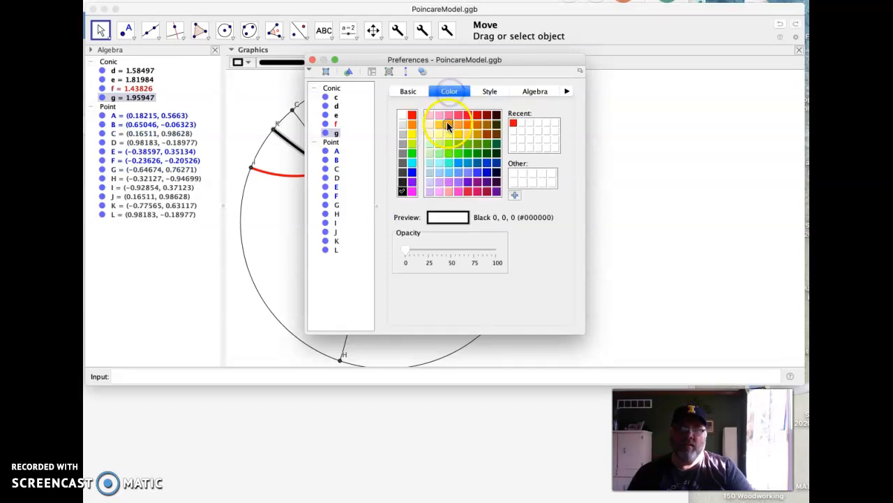
mouse_move(485, 153)
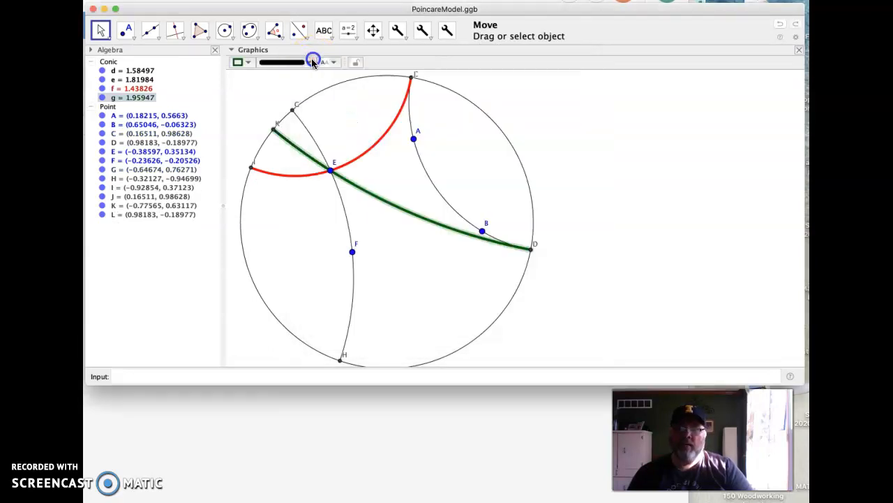
mouse_move(519, 285)
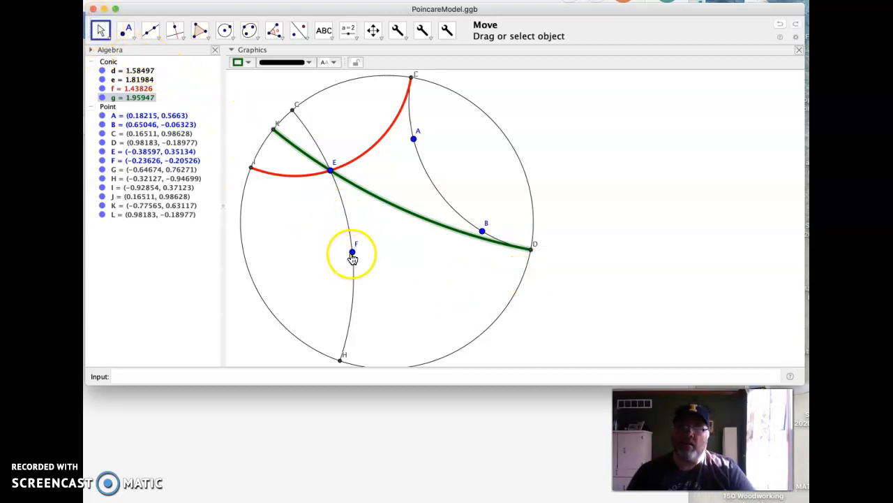
Step: Sweep F from lower left through the centre to beside B and back to lower middle
left_click_drag(352, 252, 259, 272)
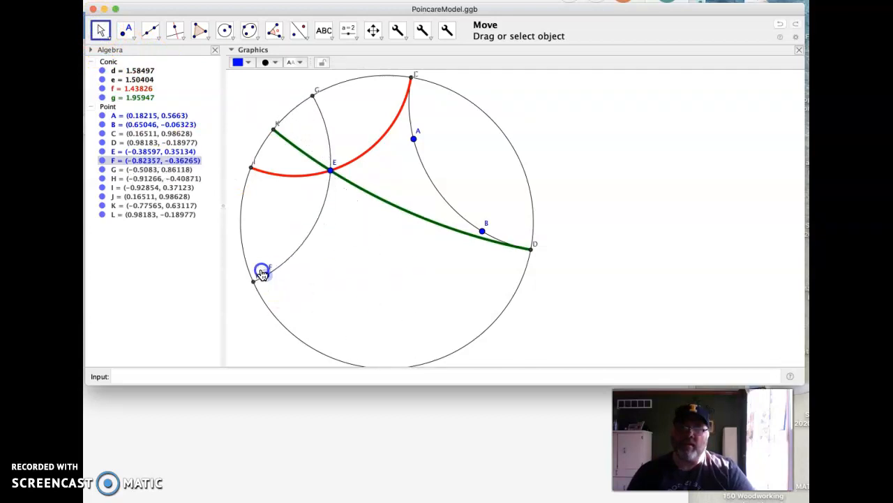
left_click_drag(261, 272, 388, 258)
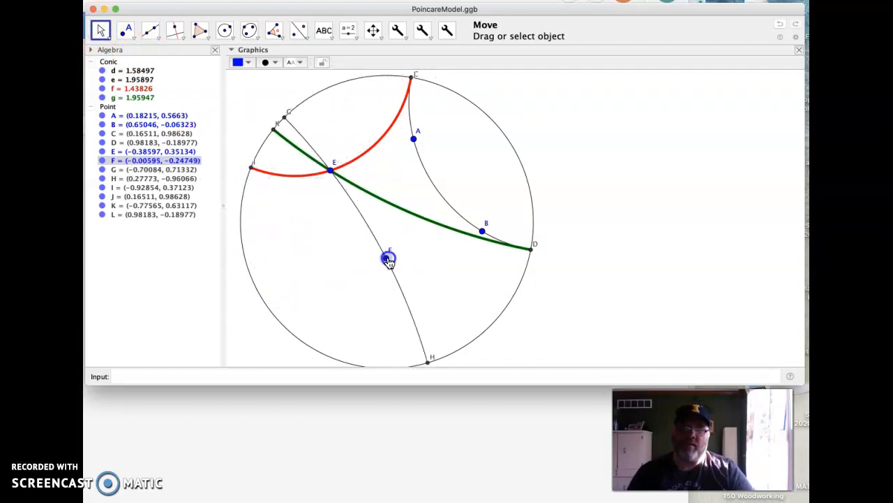
left_click_drag(388, 256, 472, 212)
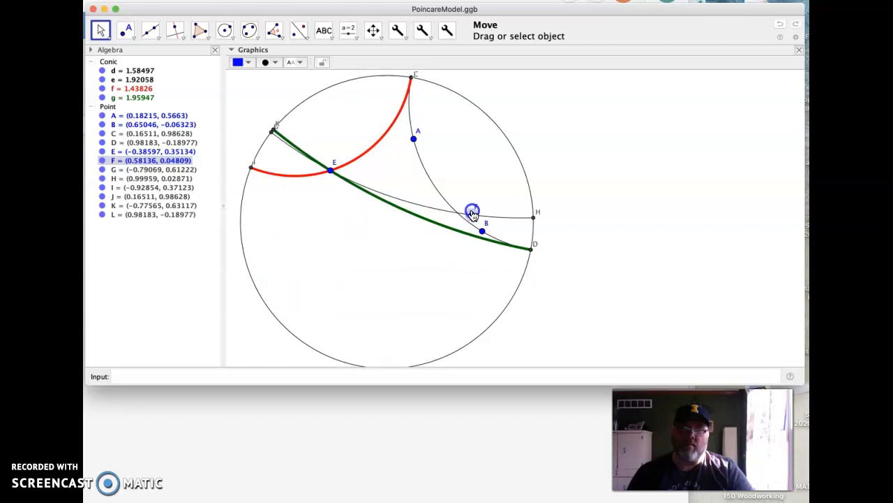
left_click_drag(472, 212, 383, 301)
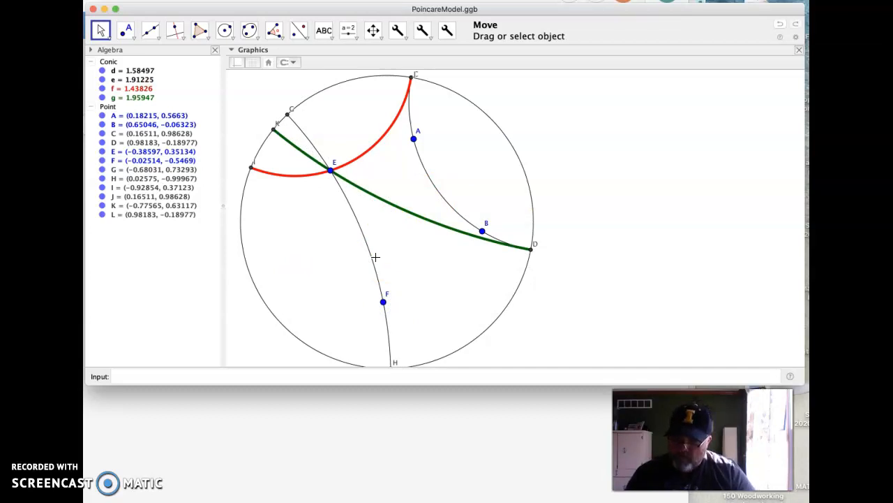
Step: Sweep F right, left and down to just below centre, then select arc AB
left_click_drag(383, 301, 360, 300)
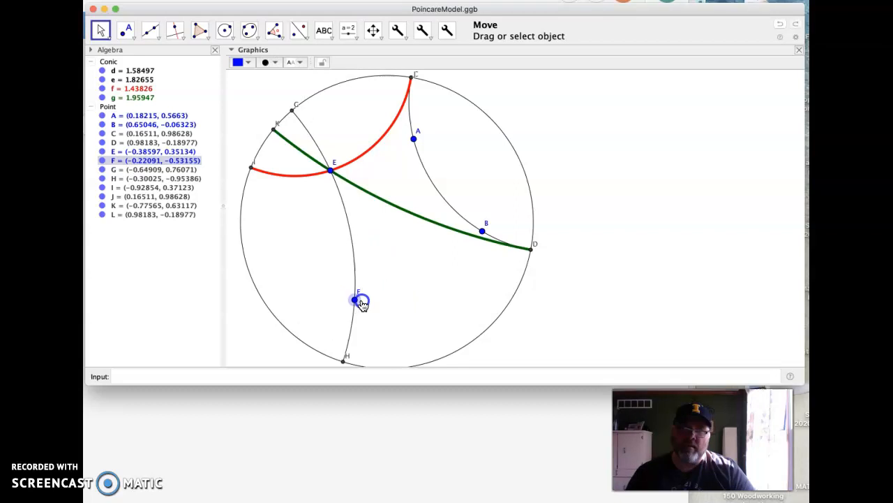
left_click_drag(361, 301, 360, 293)
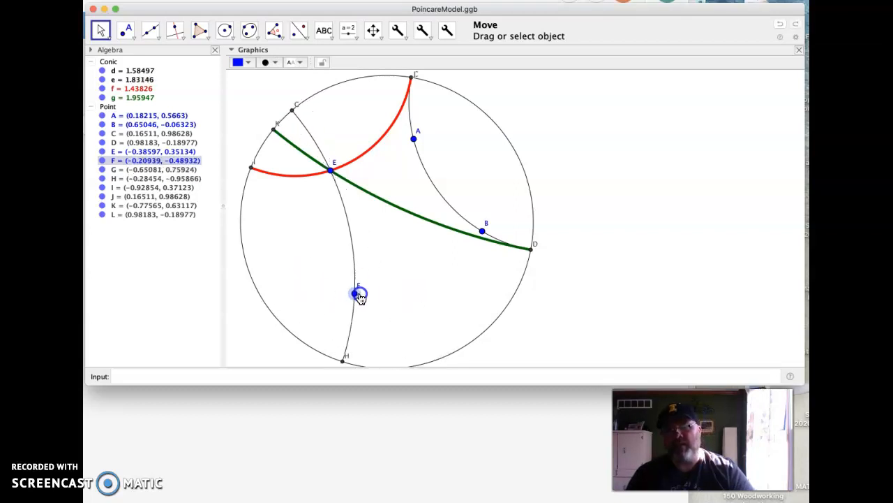
left_click_drag(360, 293, 430, 249)
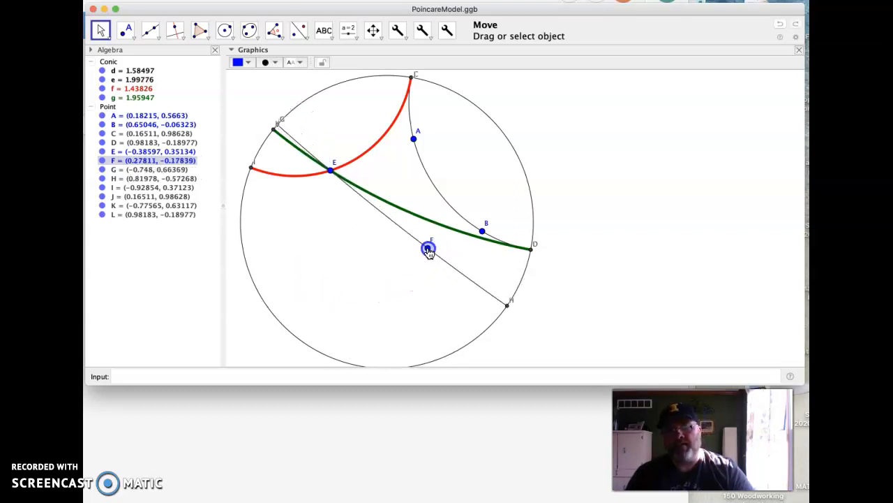
left_click_drag(427, 249, 296, 215)
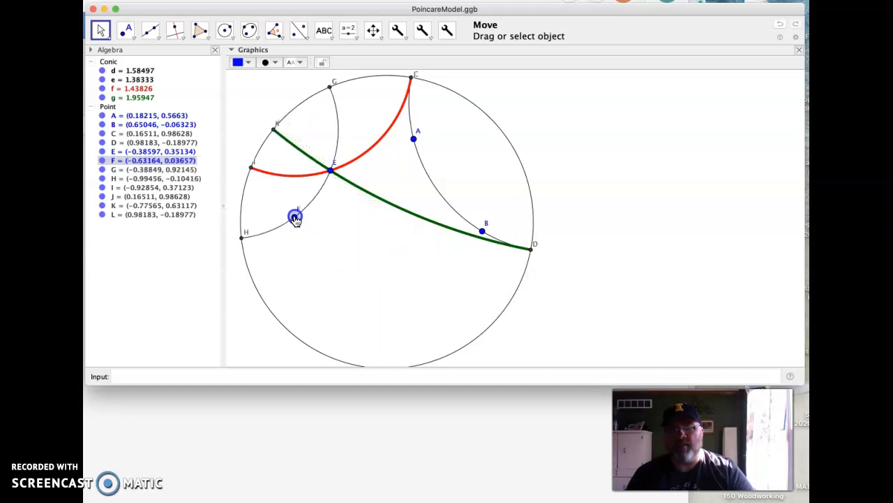
left_click_drag(296, 215, 285, 232)
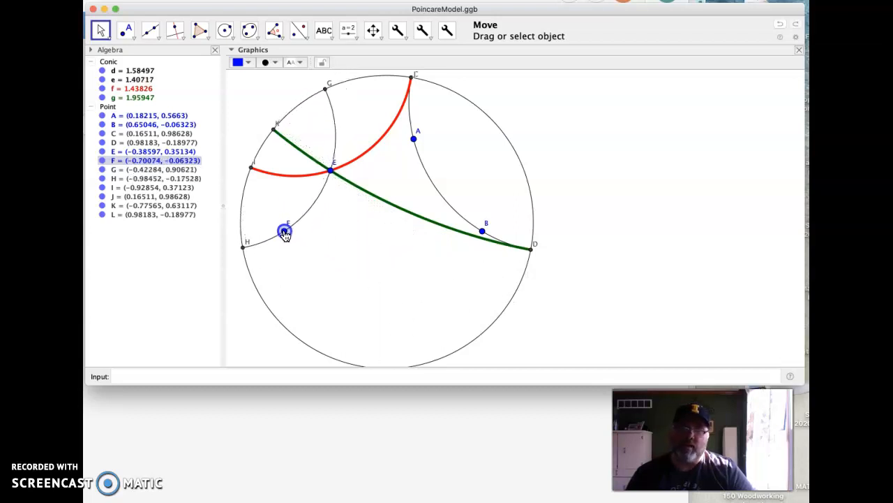
left_click_drag(282, 232, 338, 282)
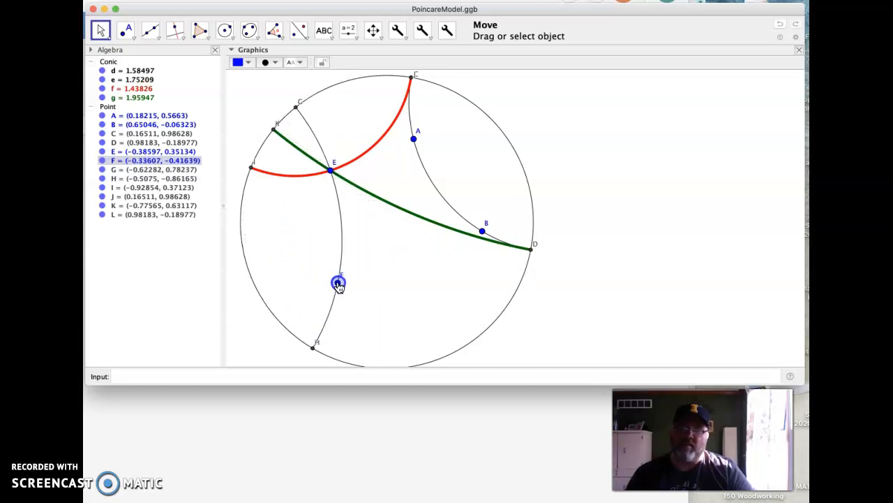
left_click_drag(338, 282, 404, 271)
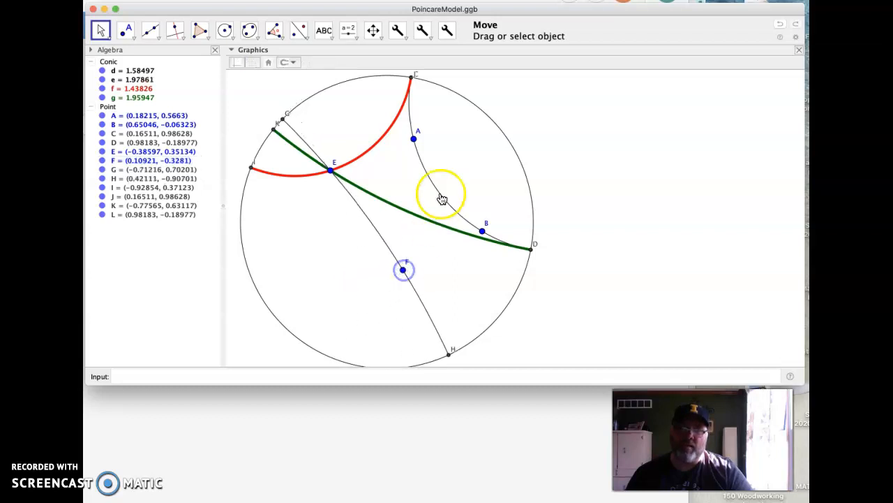
left_click(441, 194)
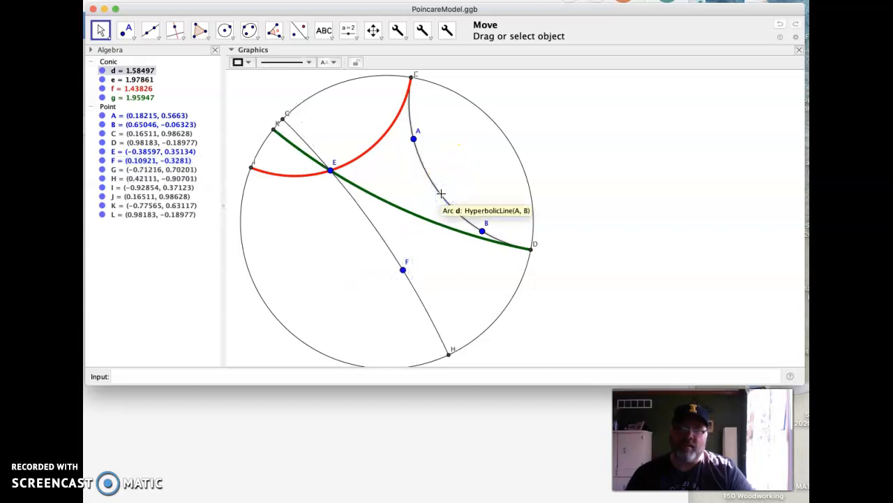